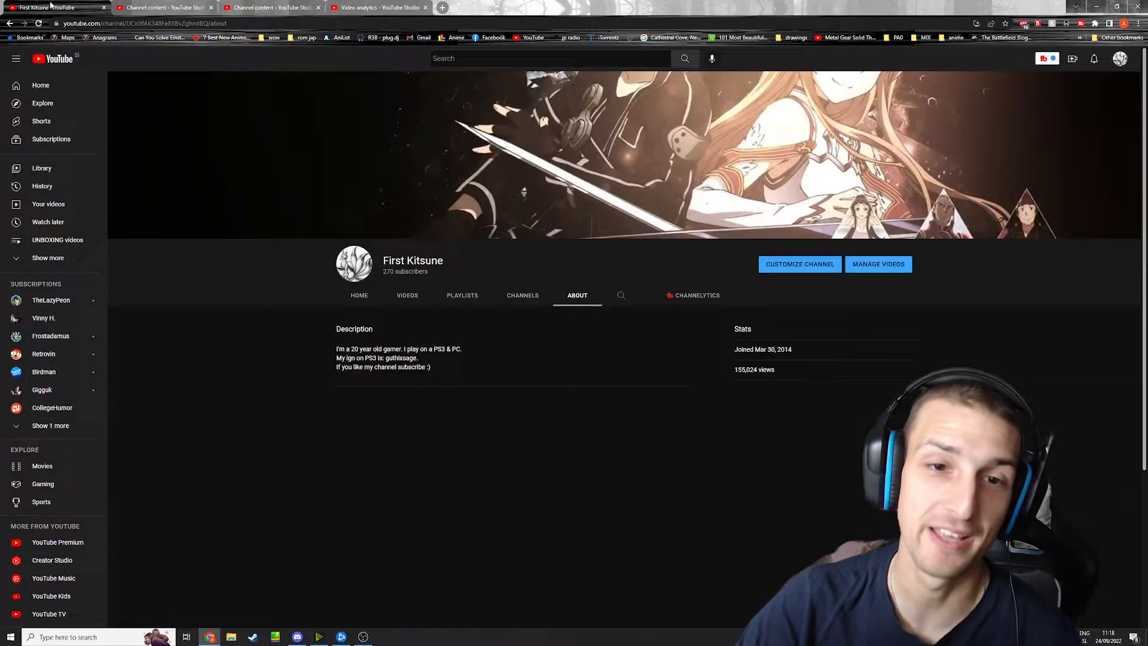
Step: List First Kitsune's uploads by Most popular, with the Choo-Choo Charles reaction on top
left_click(407, 295)
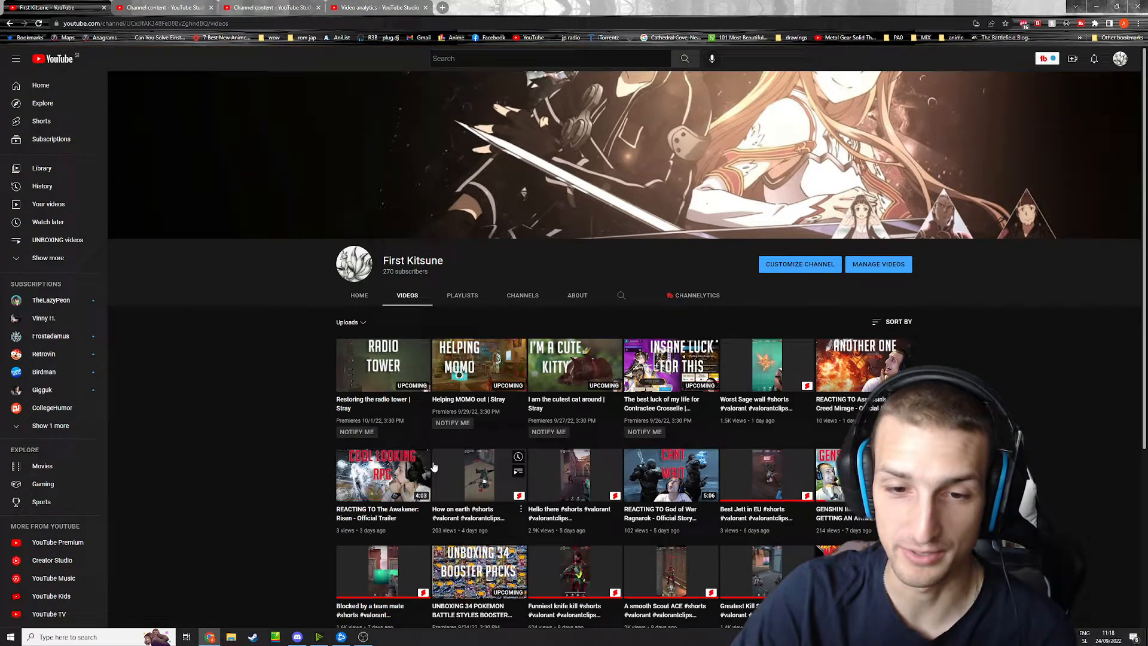
left_click(351, 322)
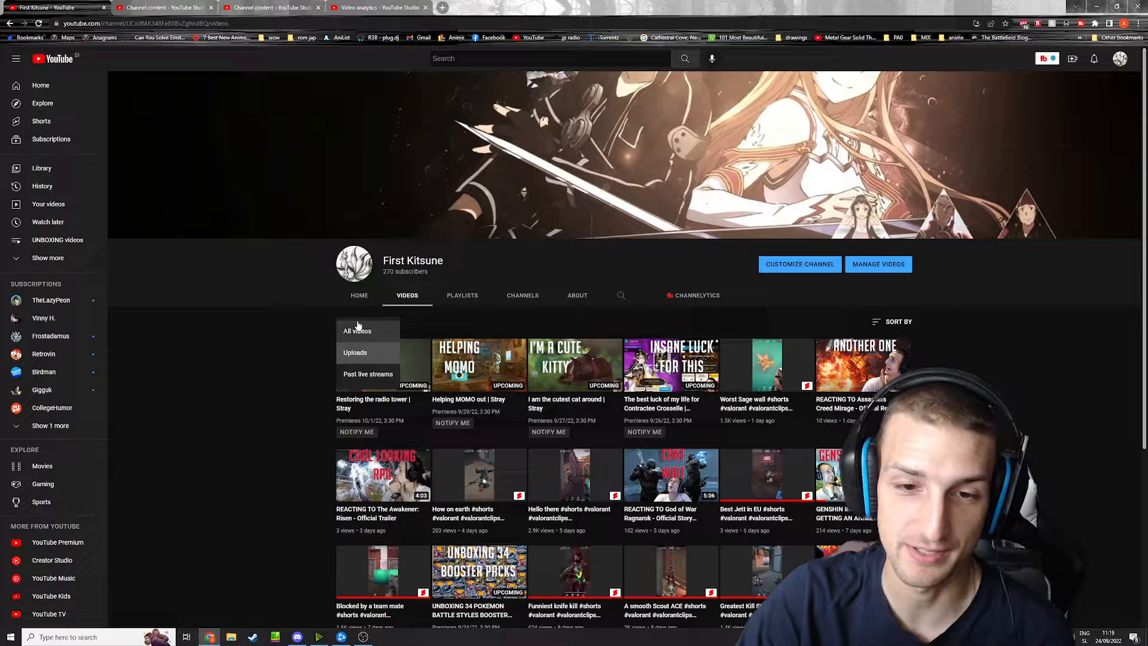
left_click(898, 322)
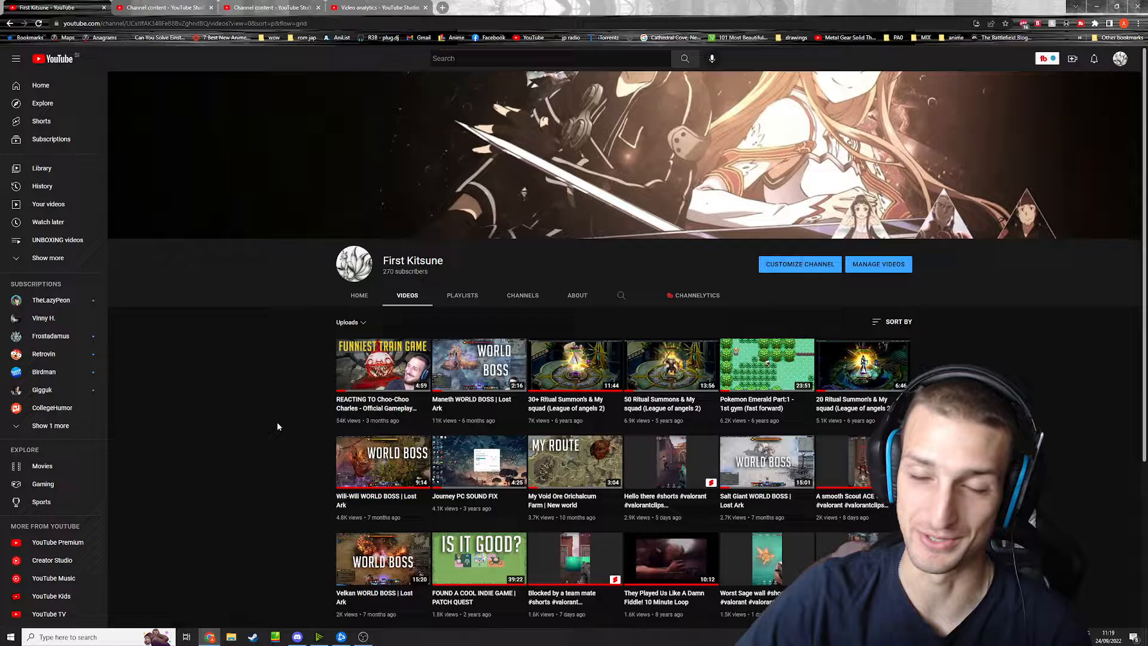
Step: Show the Choo-Choo Charles video analytics: 54,369 views, 976.2 watch hours, 111 subscribers
left_click(377, 8)
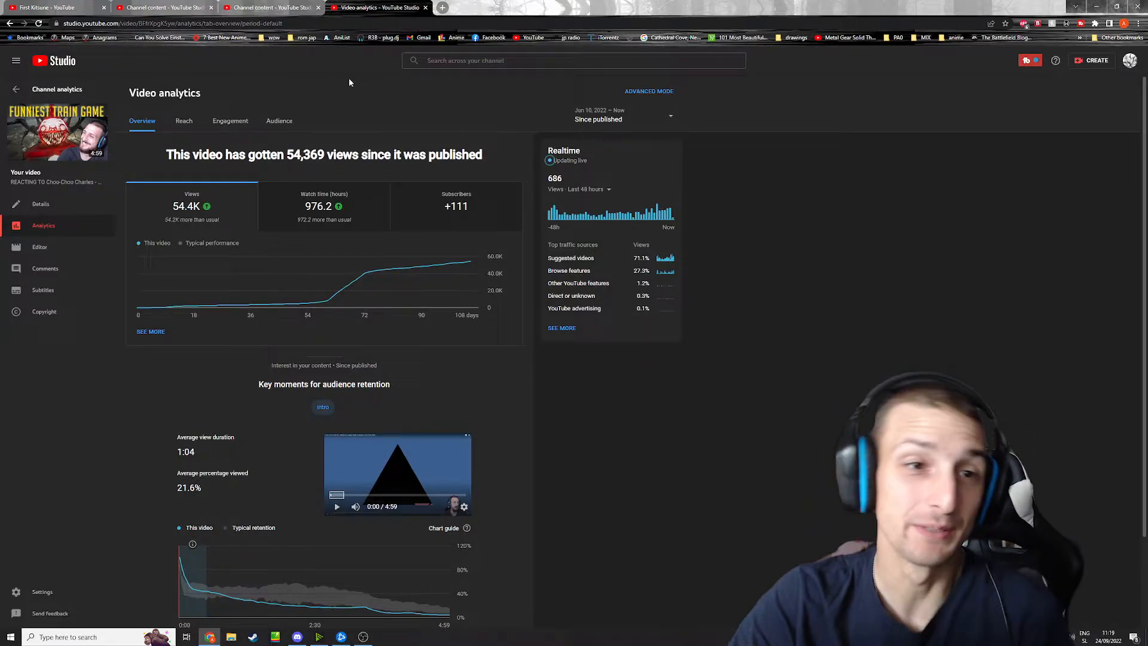
mouse_move(317, 71)
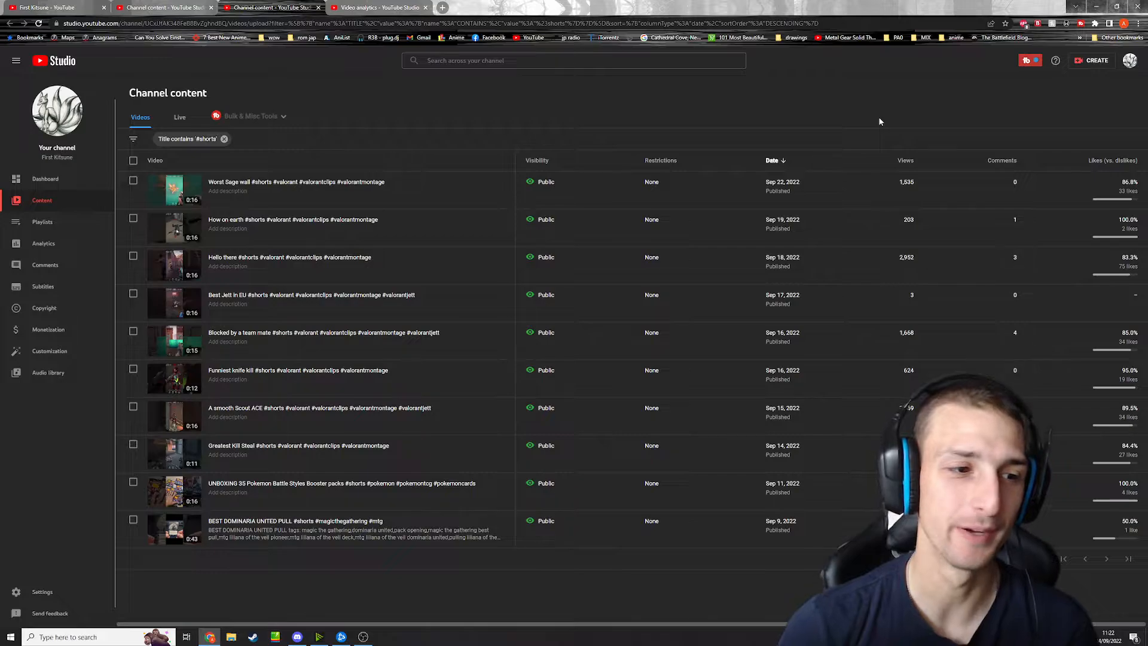
mouse_move(165, 377)
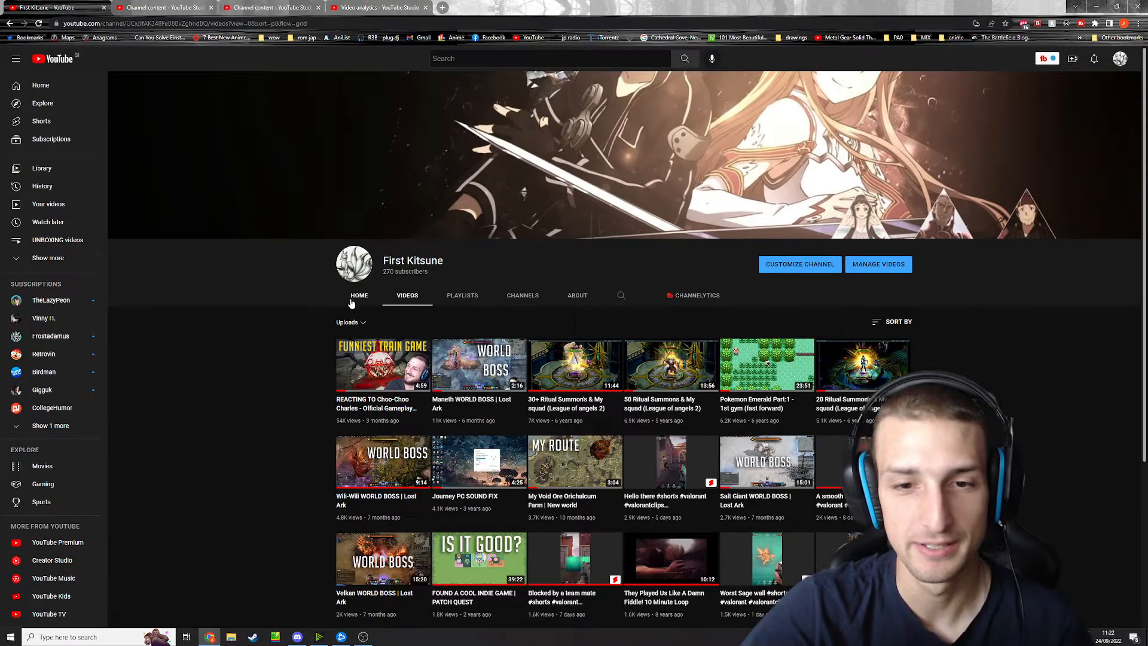
Step: Look over the Nier: Automata Review video (613 views), then return to the Choo-Choo Charles analytics
left_click(359, 294)
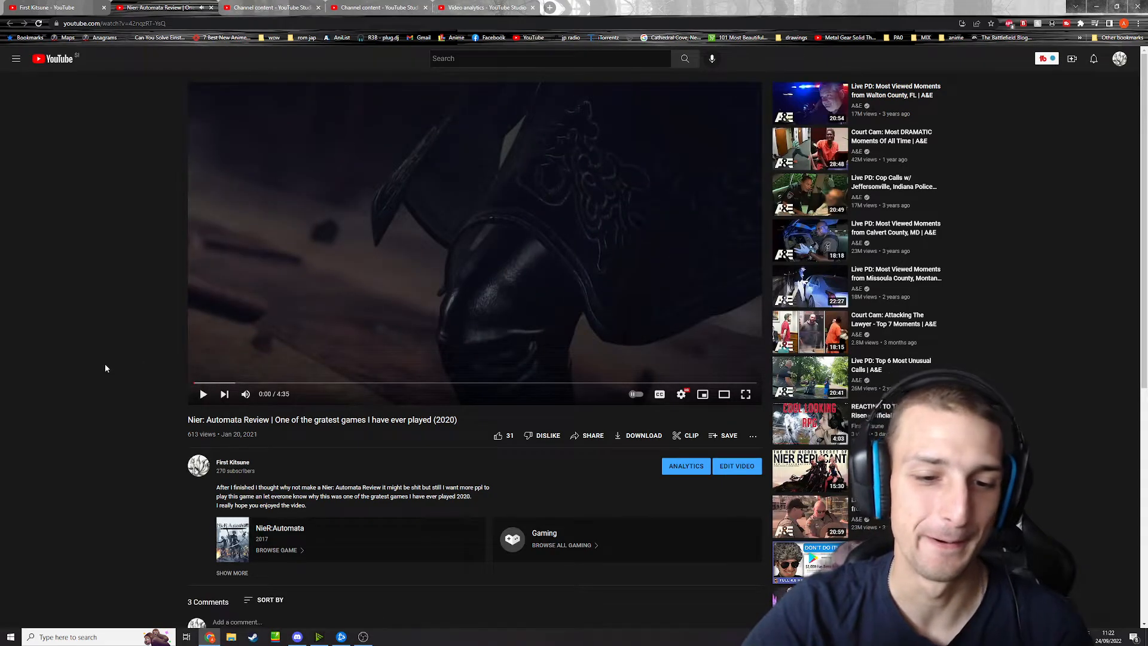
scroll("down", 3)
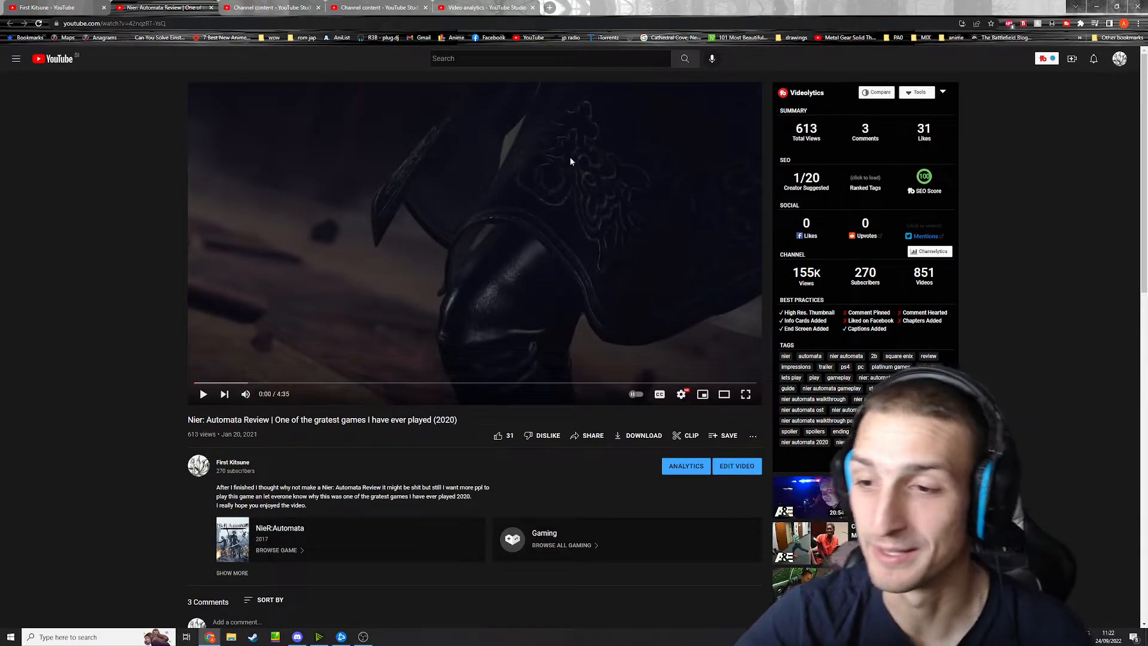
left_click(485, 7)
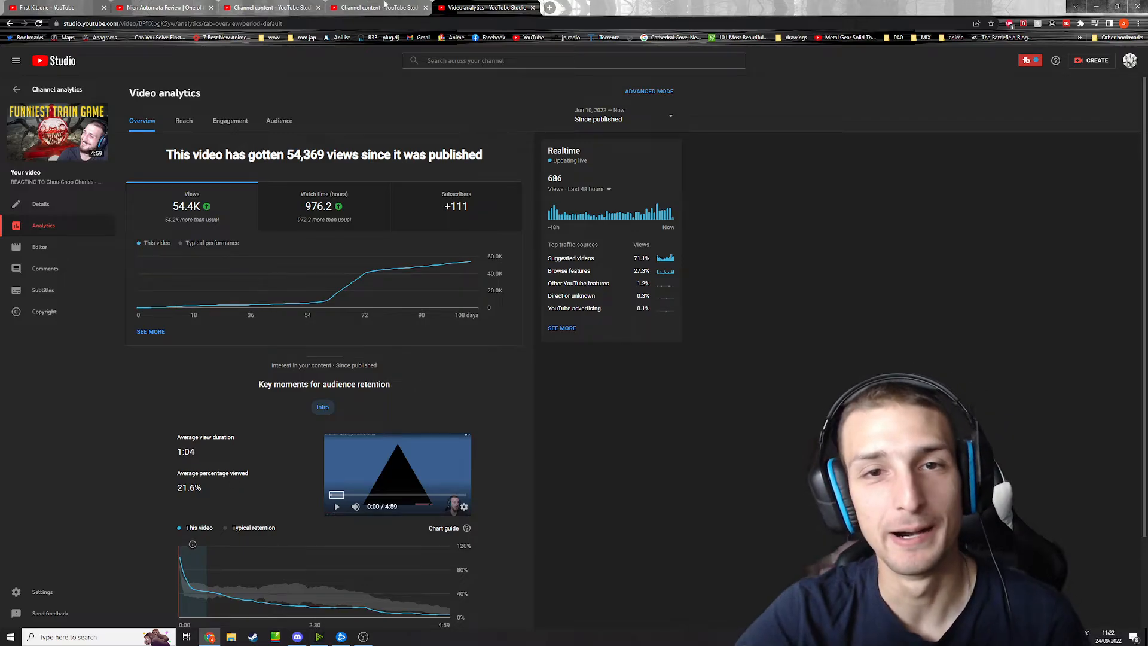
Step: Show the channel content list filtered to #shorts titles, with views, comments and likes
left_click(271, 7)
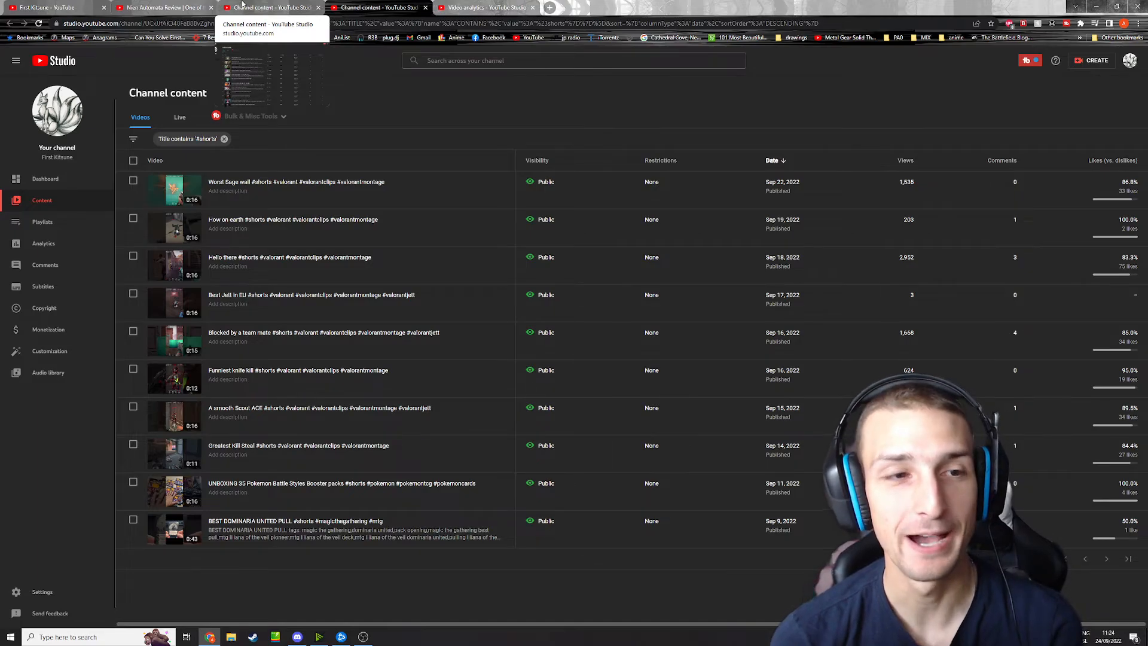
Step: Return to the First Kitsune channel page and show its Videos section, most-viewed first
left_click(55, 7)
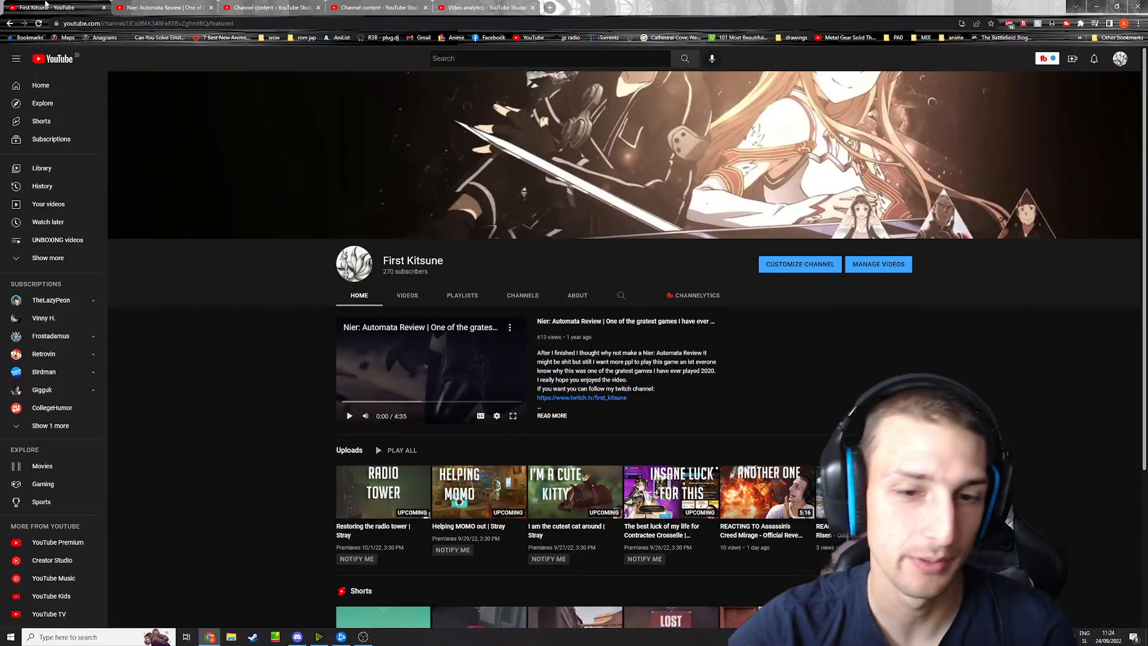
left_click(408, 295)
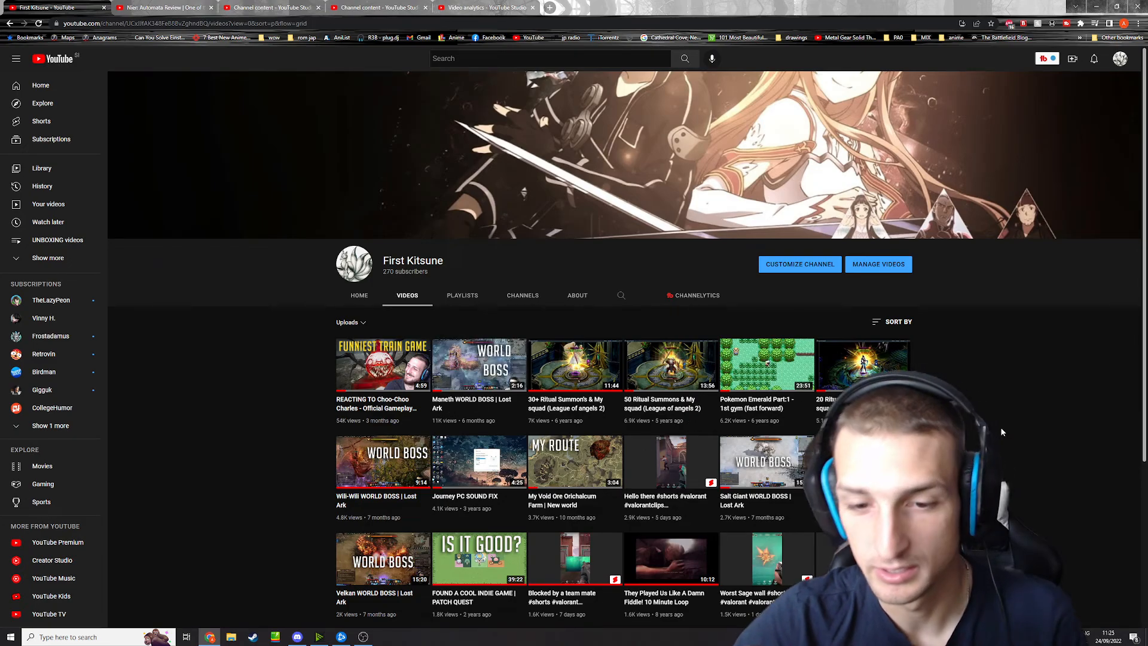
scroll("down", 3)
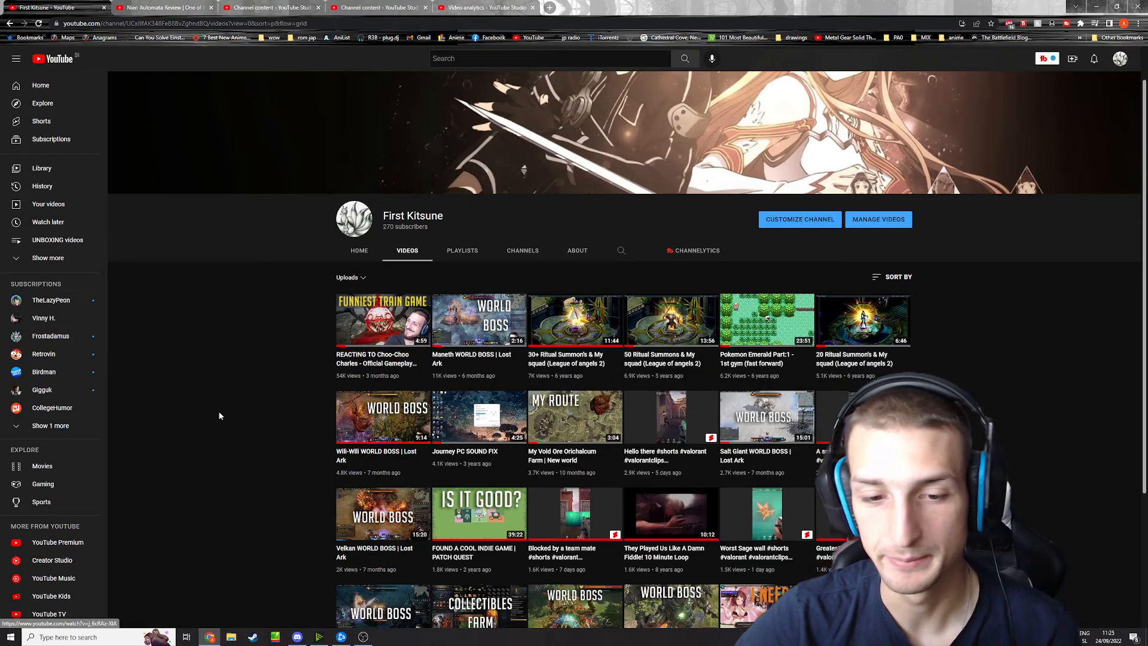
mouse_move(223, 407)
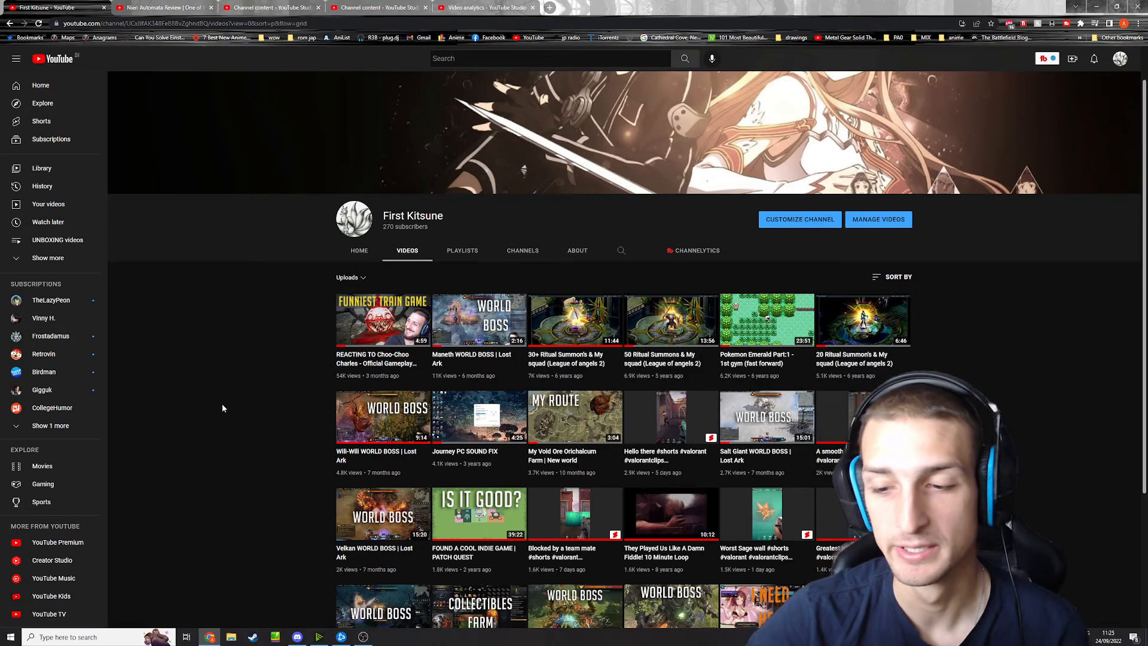